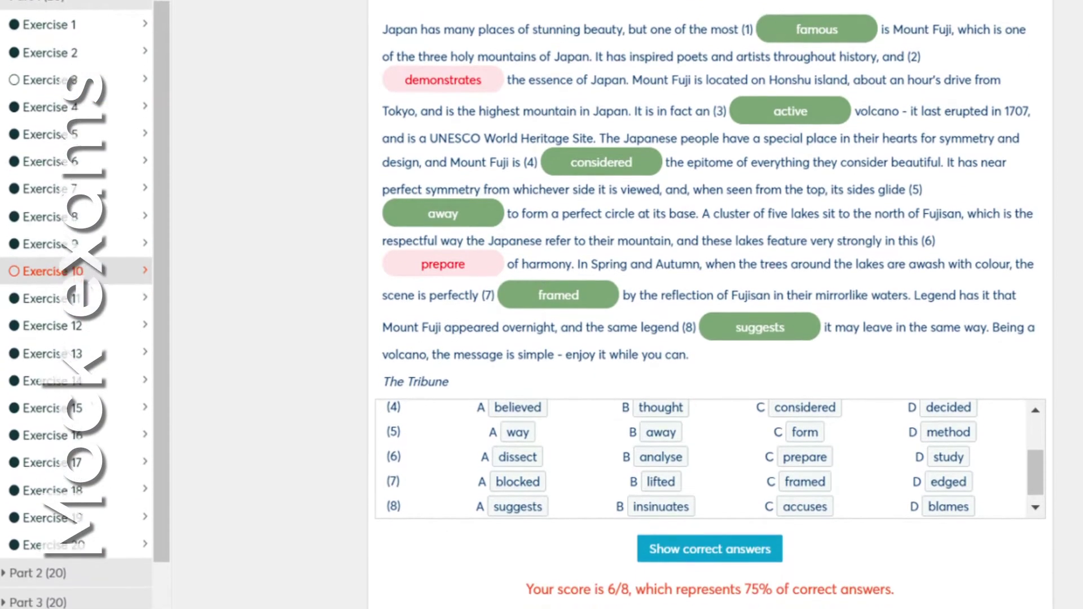
Show the interactive exercises list with Parts 1–5 and Exams in the sidebar
scroll(down, 3)
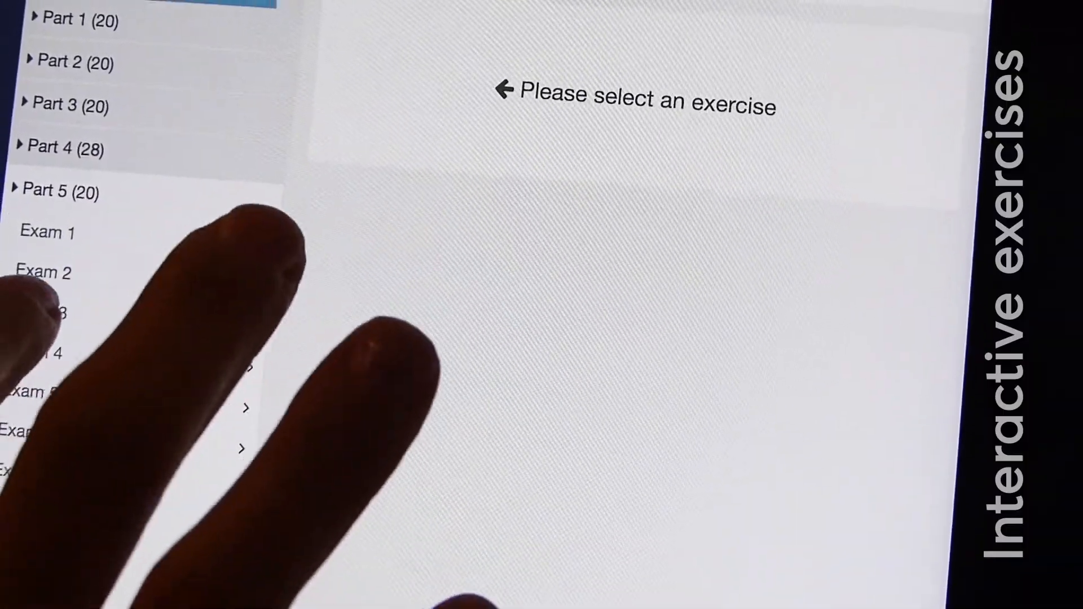
click(28, 291)
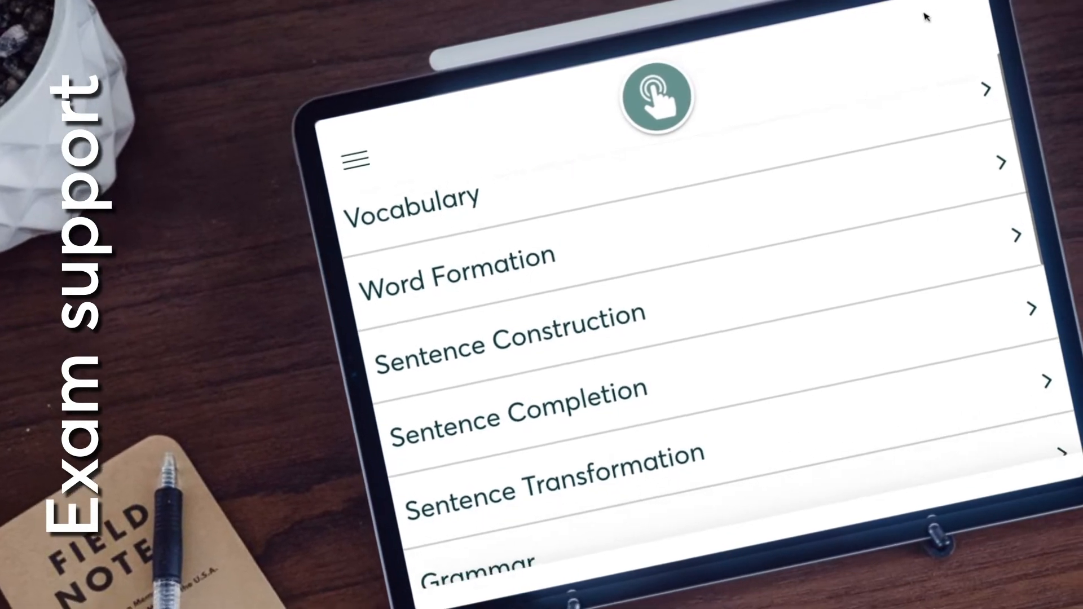
Scroll the exam support topics down to Grammar and General Concepts
scroll(down, 3)
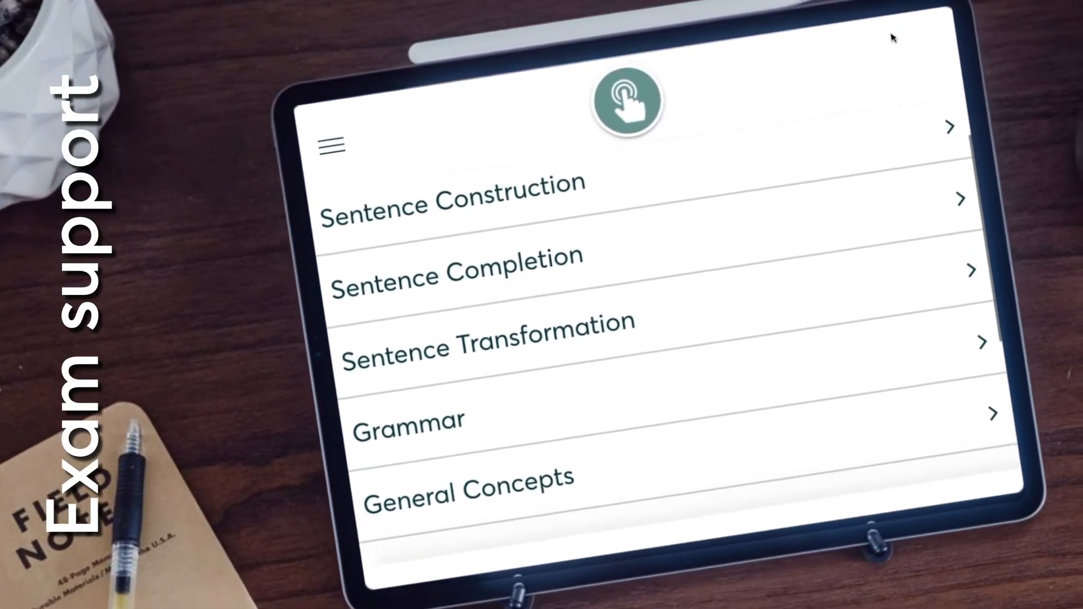